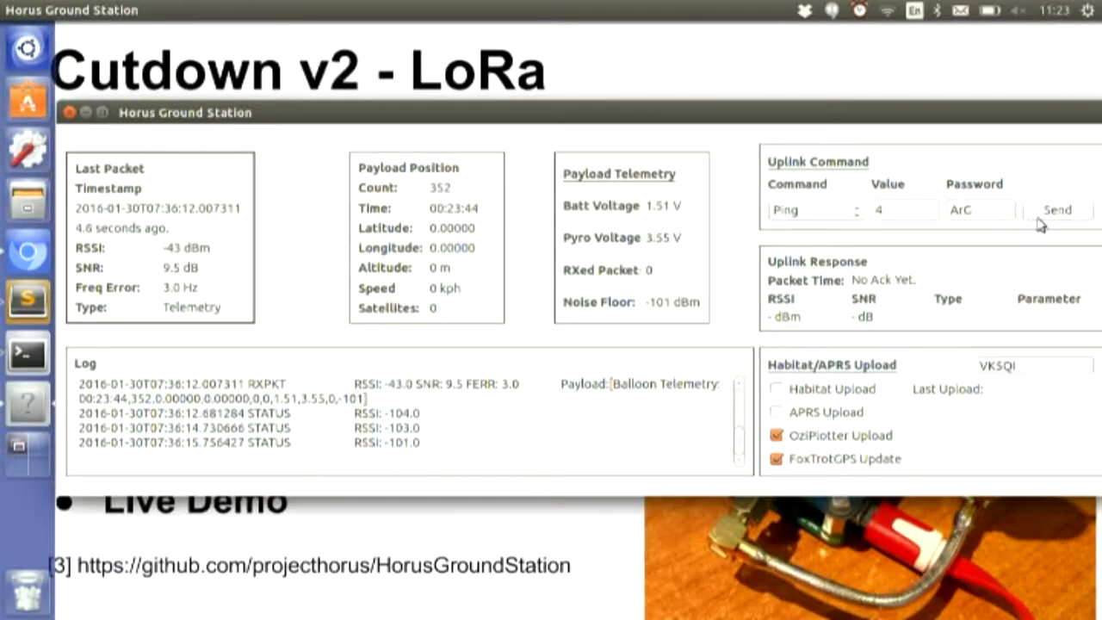
Send a Ping, await the Param Change acknowledgement, then choose Cutdown as the uplink command.
left_click(1058, 210)
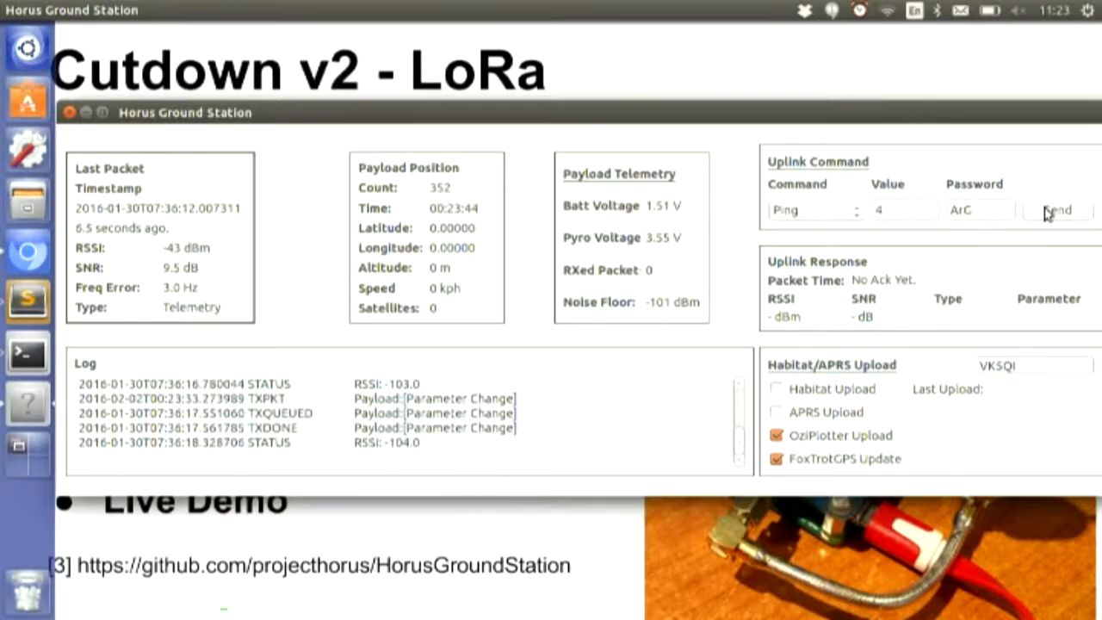
left_click(1058, 210)
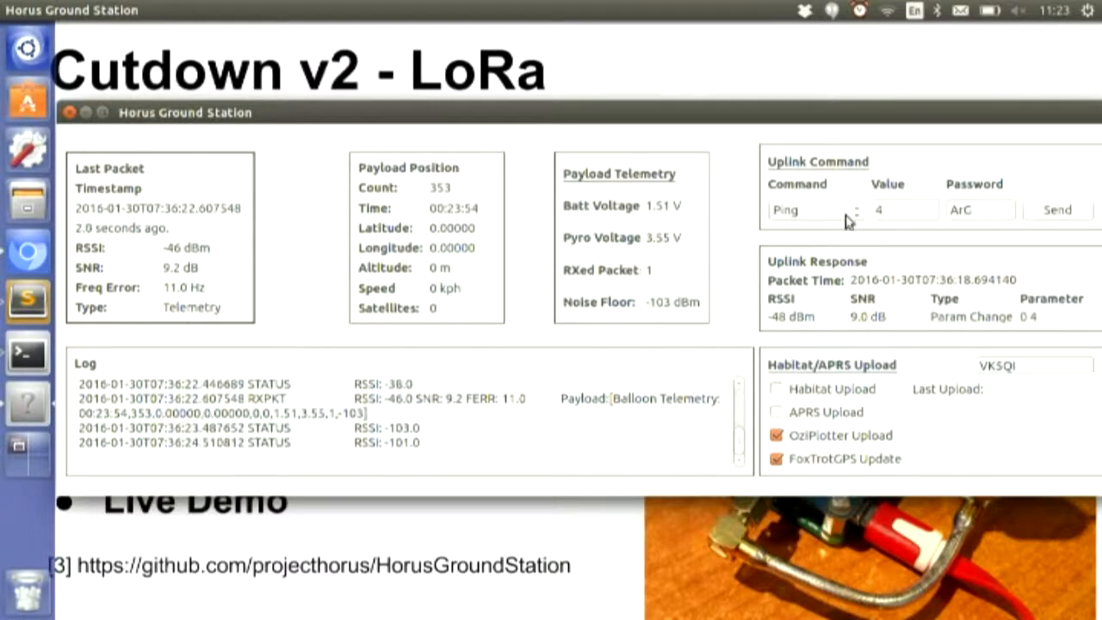
left_click(813, 210)
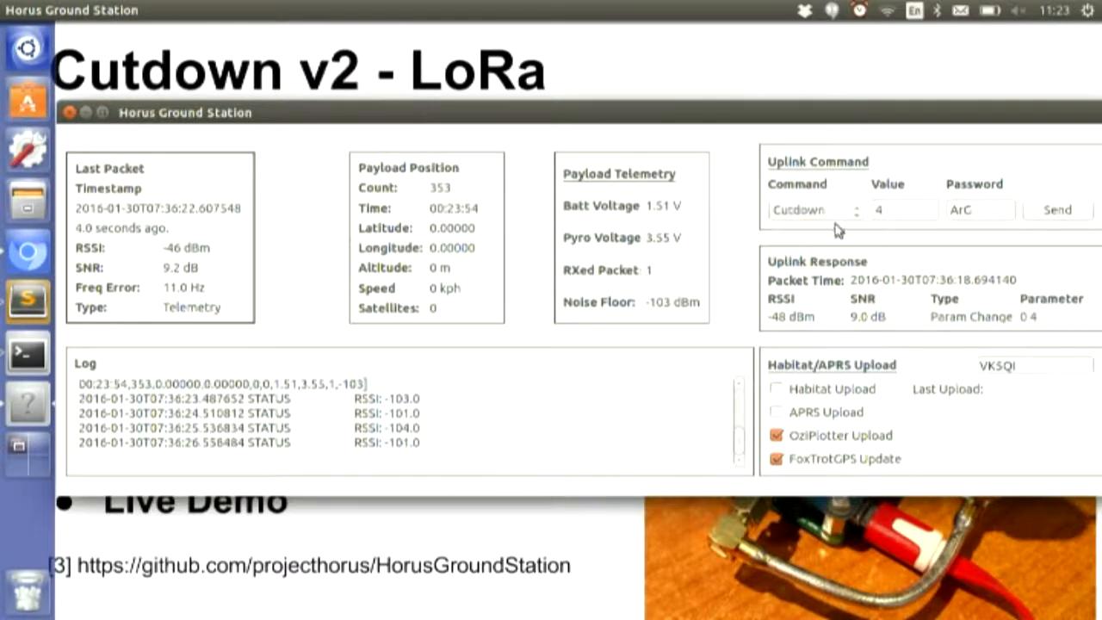